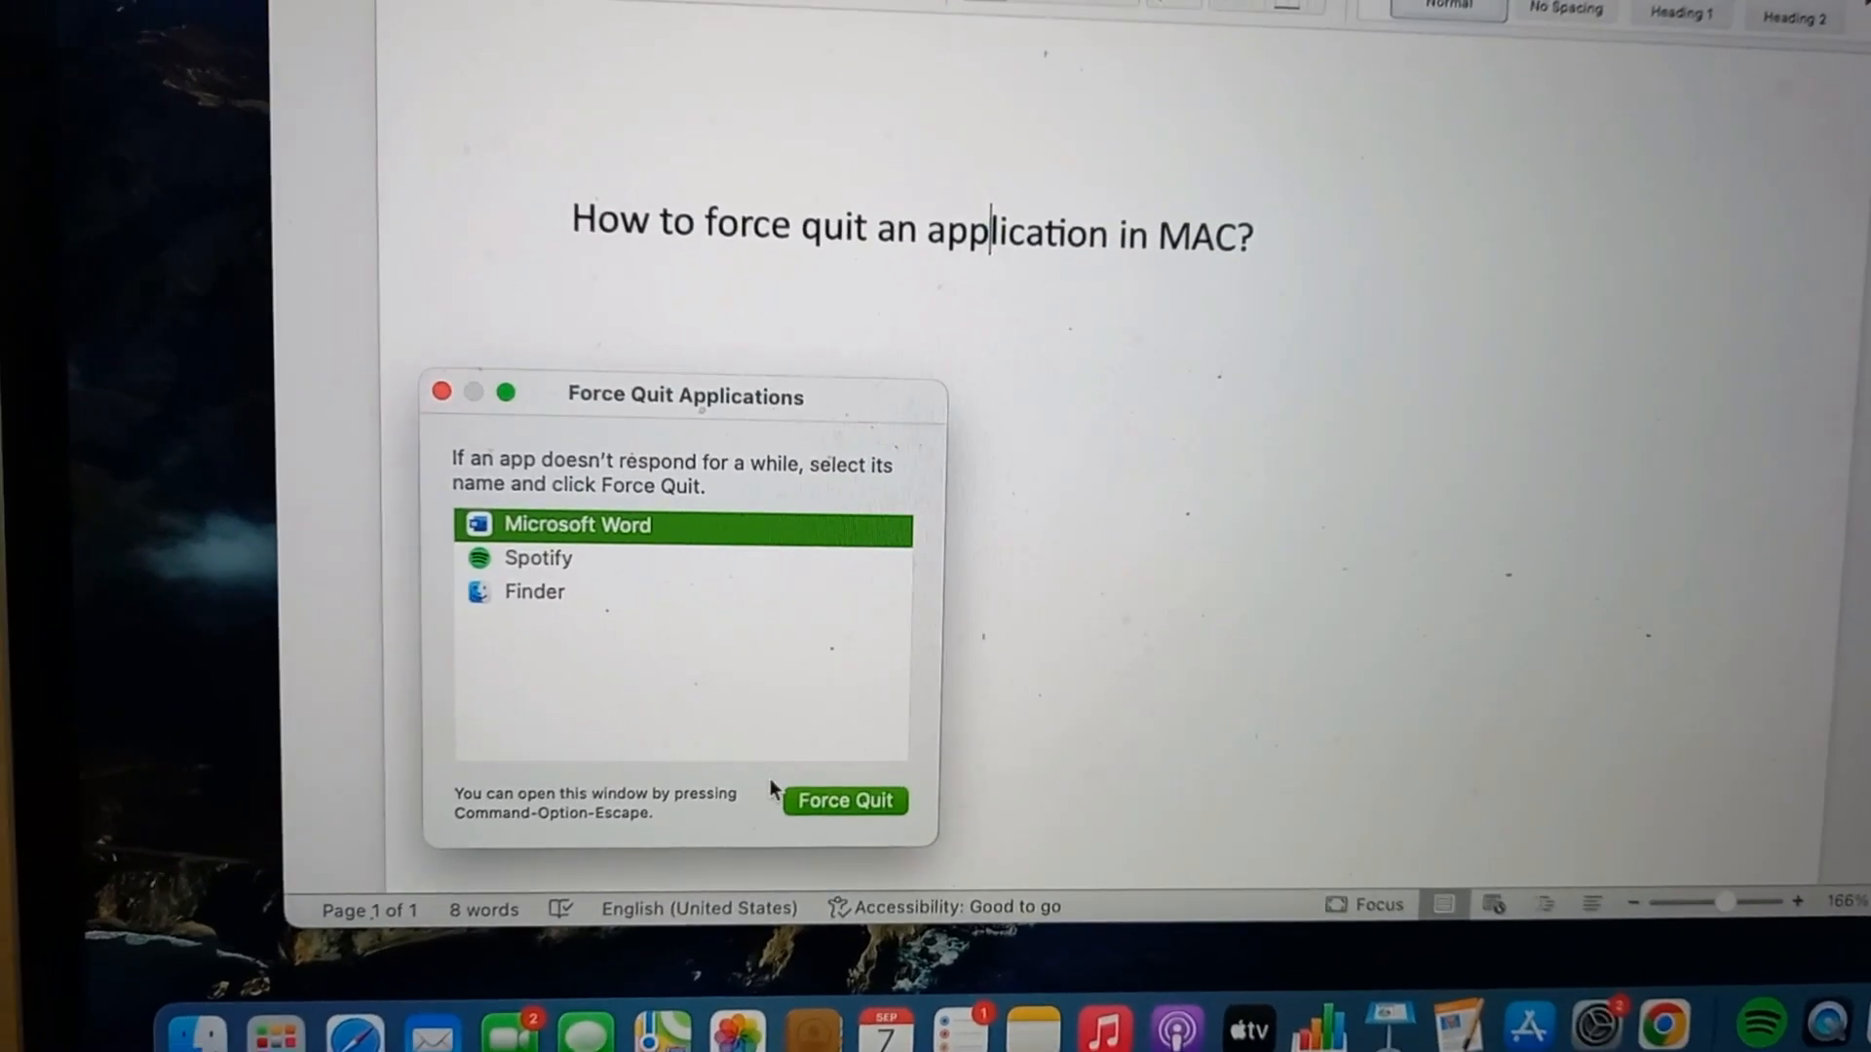
# Force quit Microsoft Word and confirm discarding its unsaved changes.
pyautogui.click(844, 801)
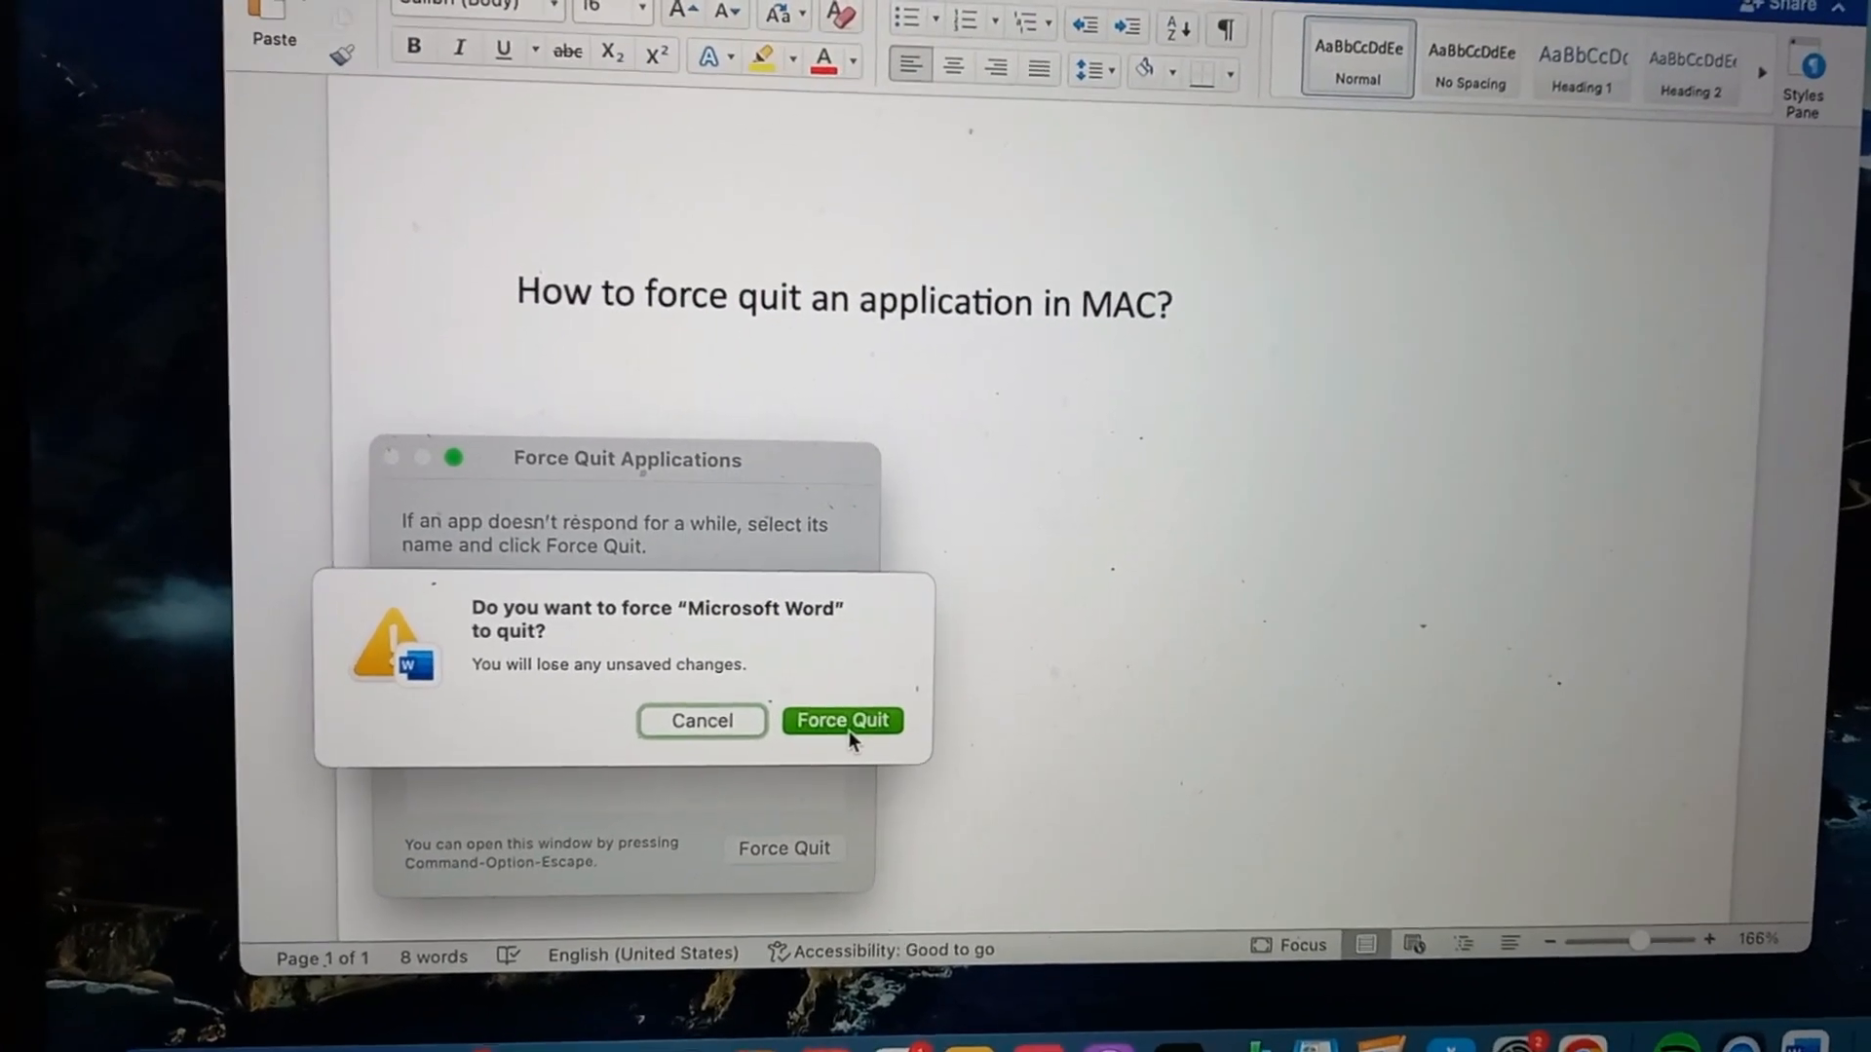
pyautogui.click(841, 721)
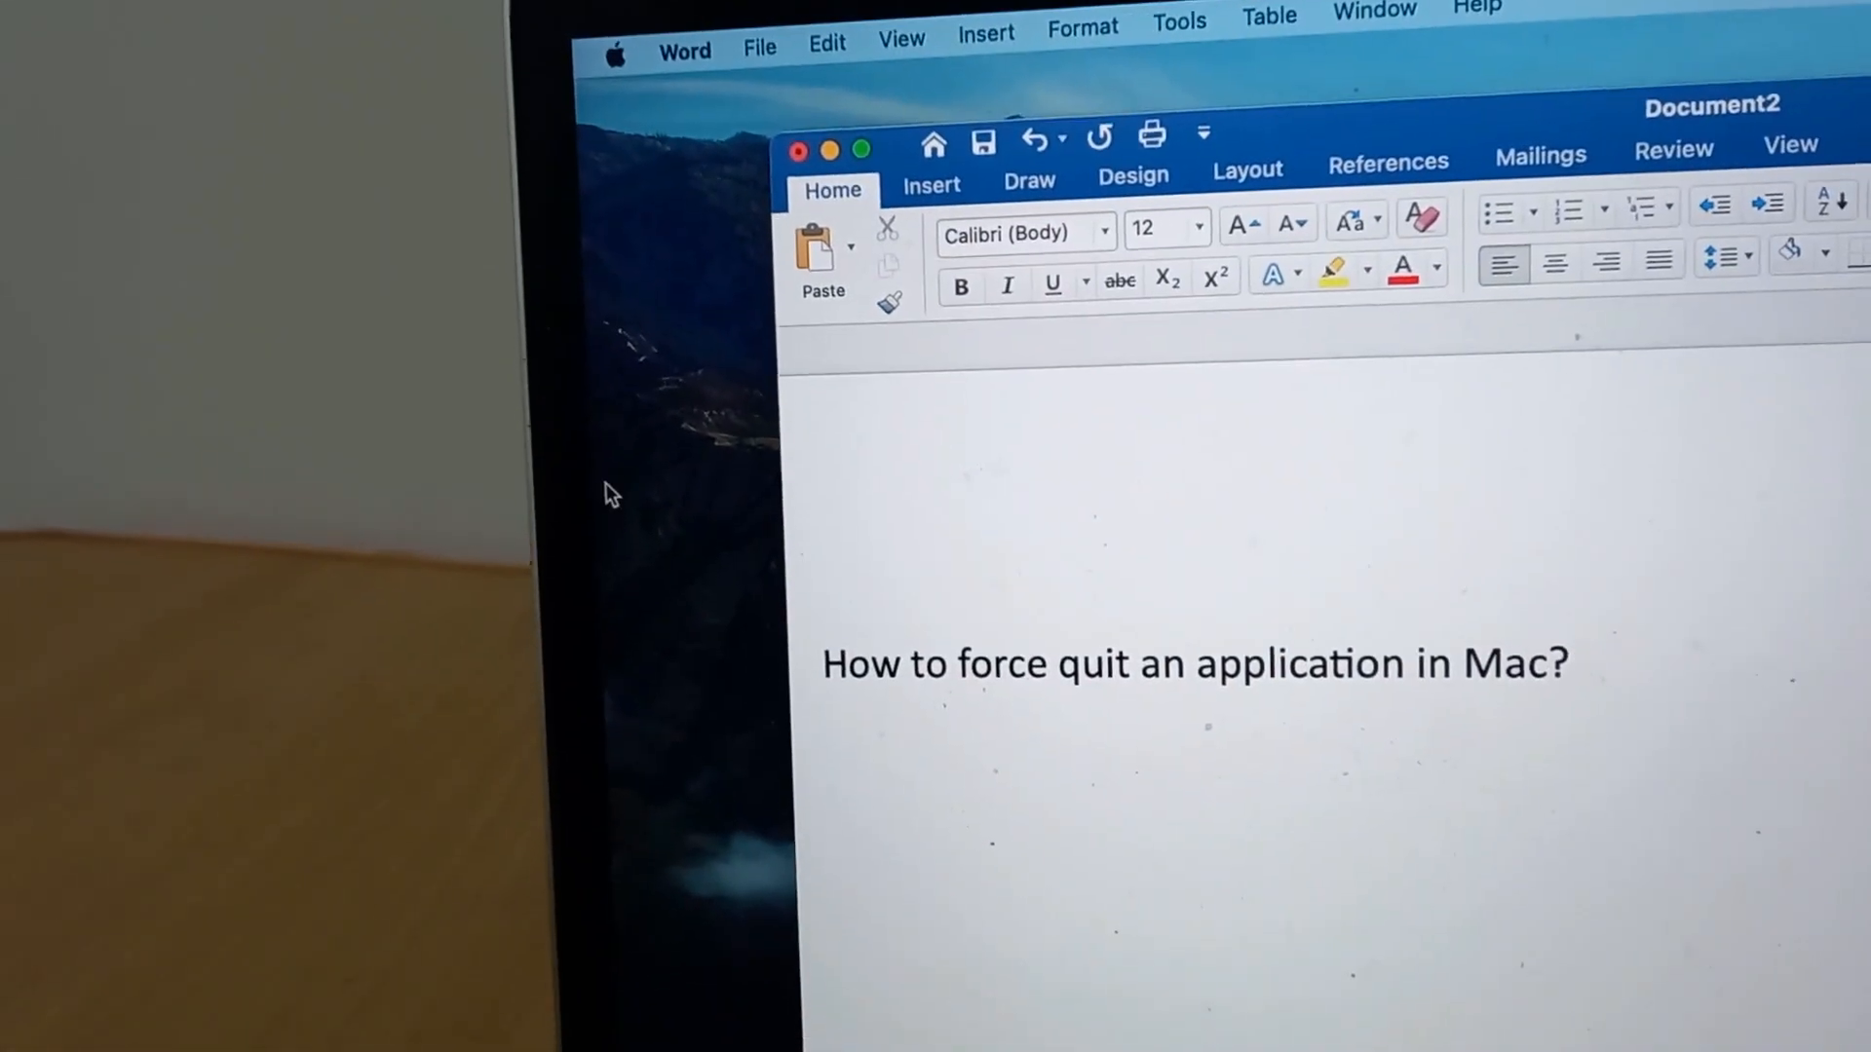
# Force quit the reopened Microsoft Word via Apple menu > Force Quit and confirm.
pyautogui.click(616, 49)
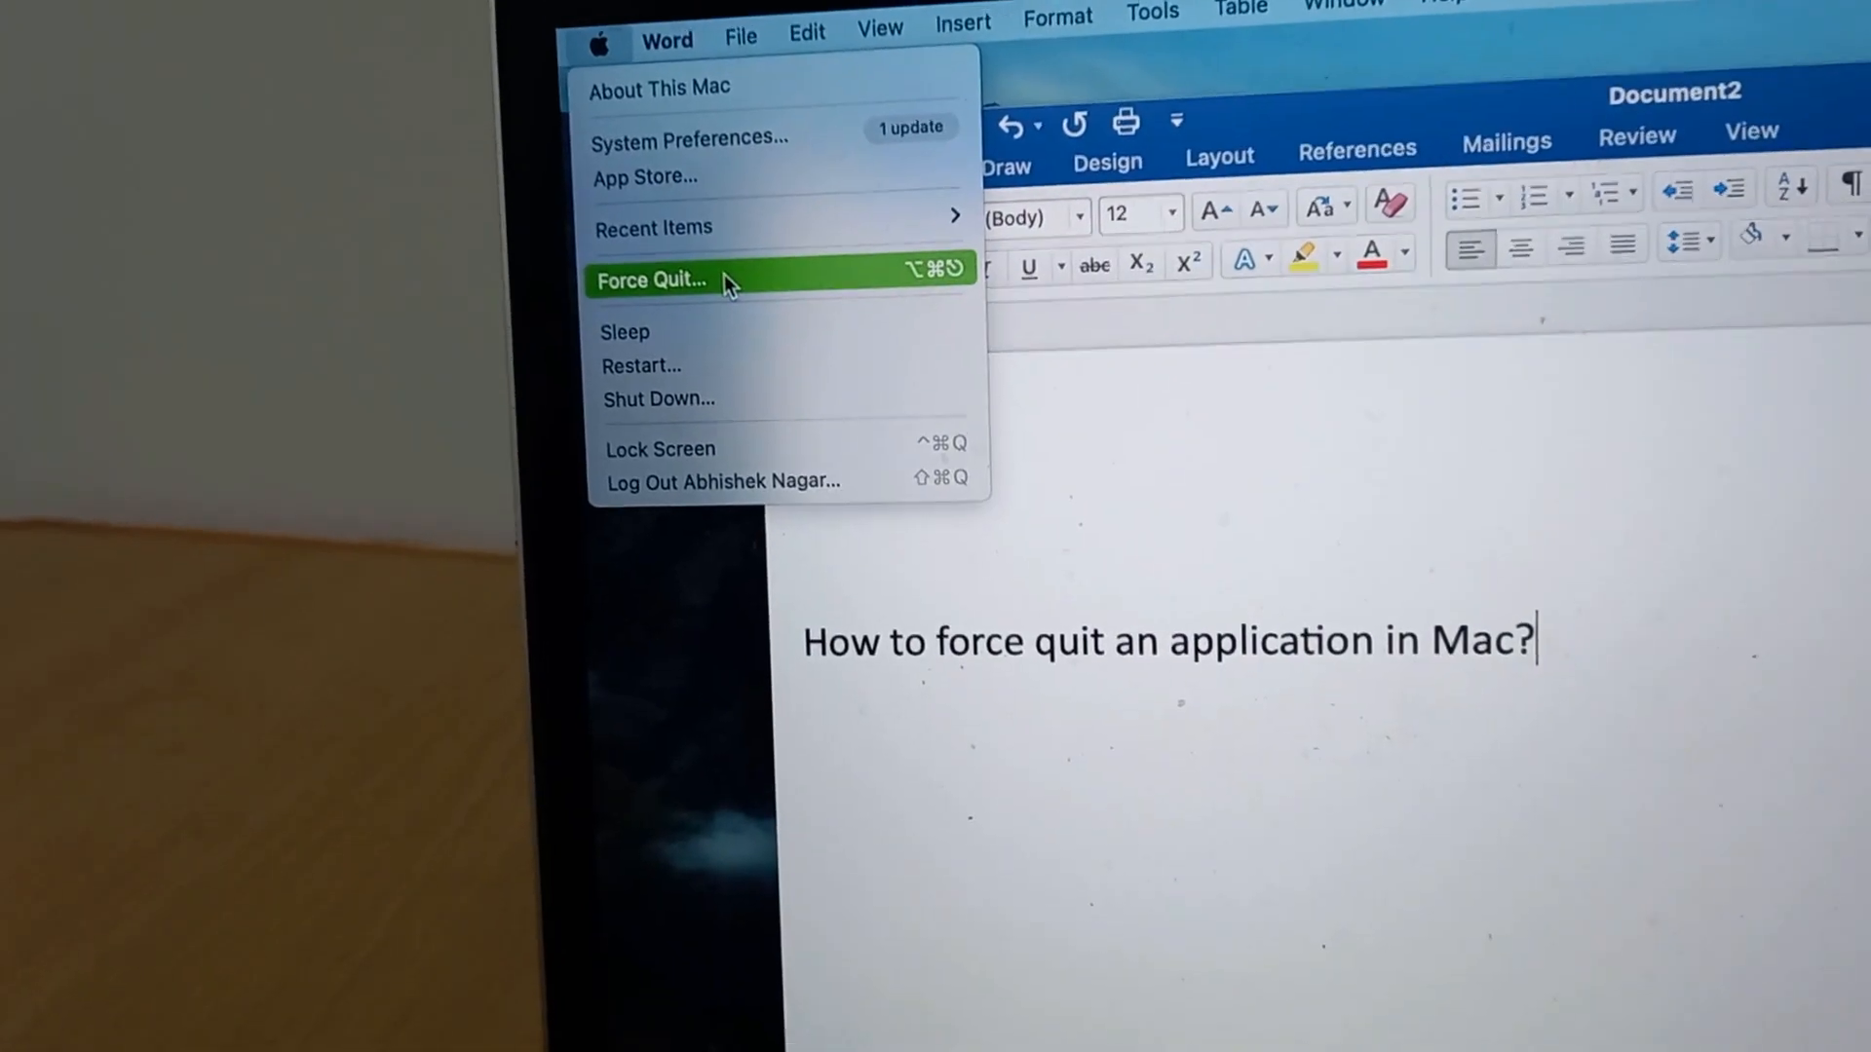
pyautogui.click(649, 279)
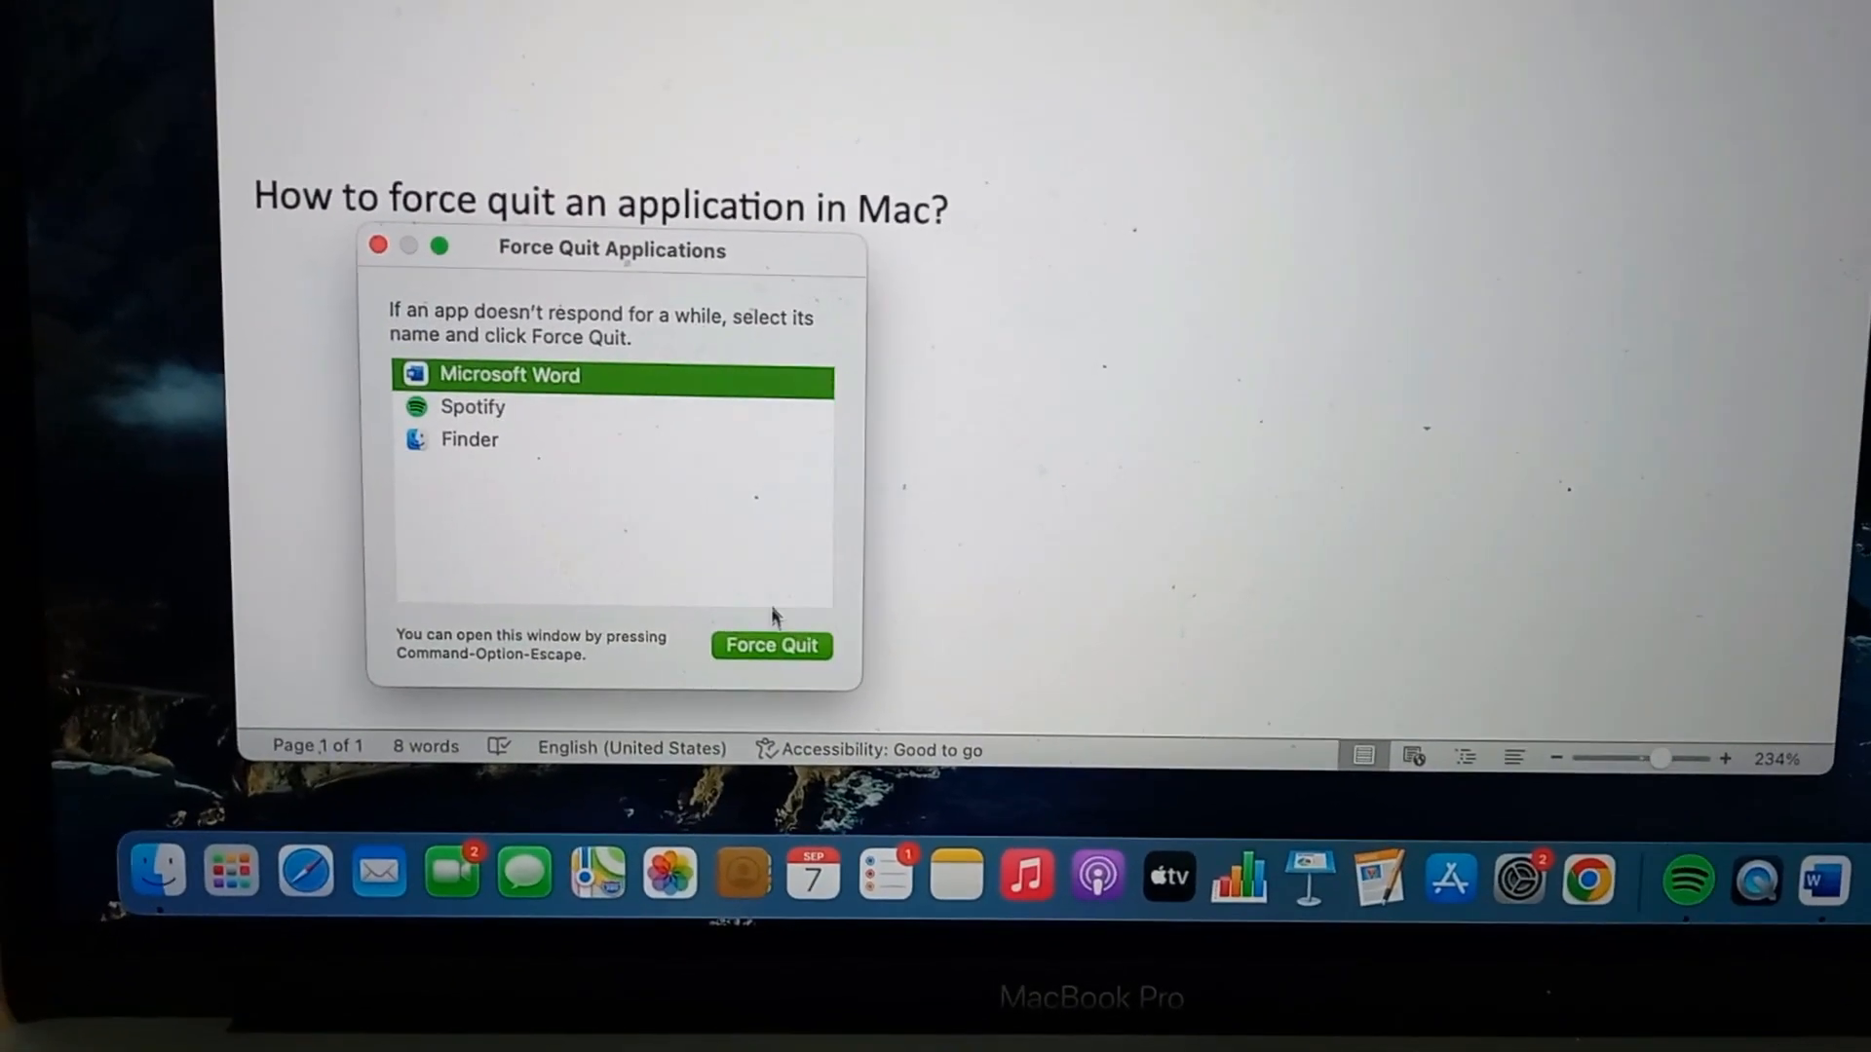
pyautogui.click(771, 645)
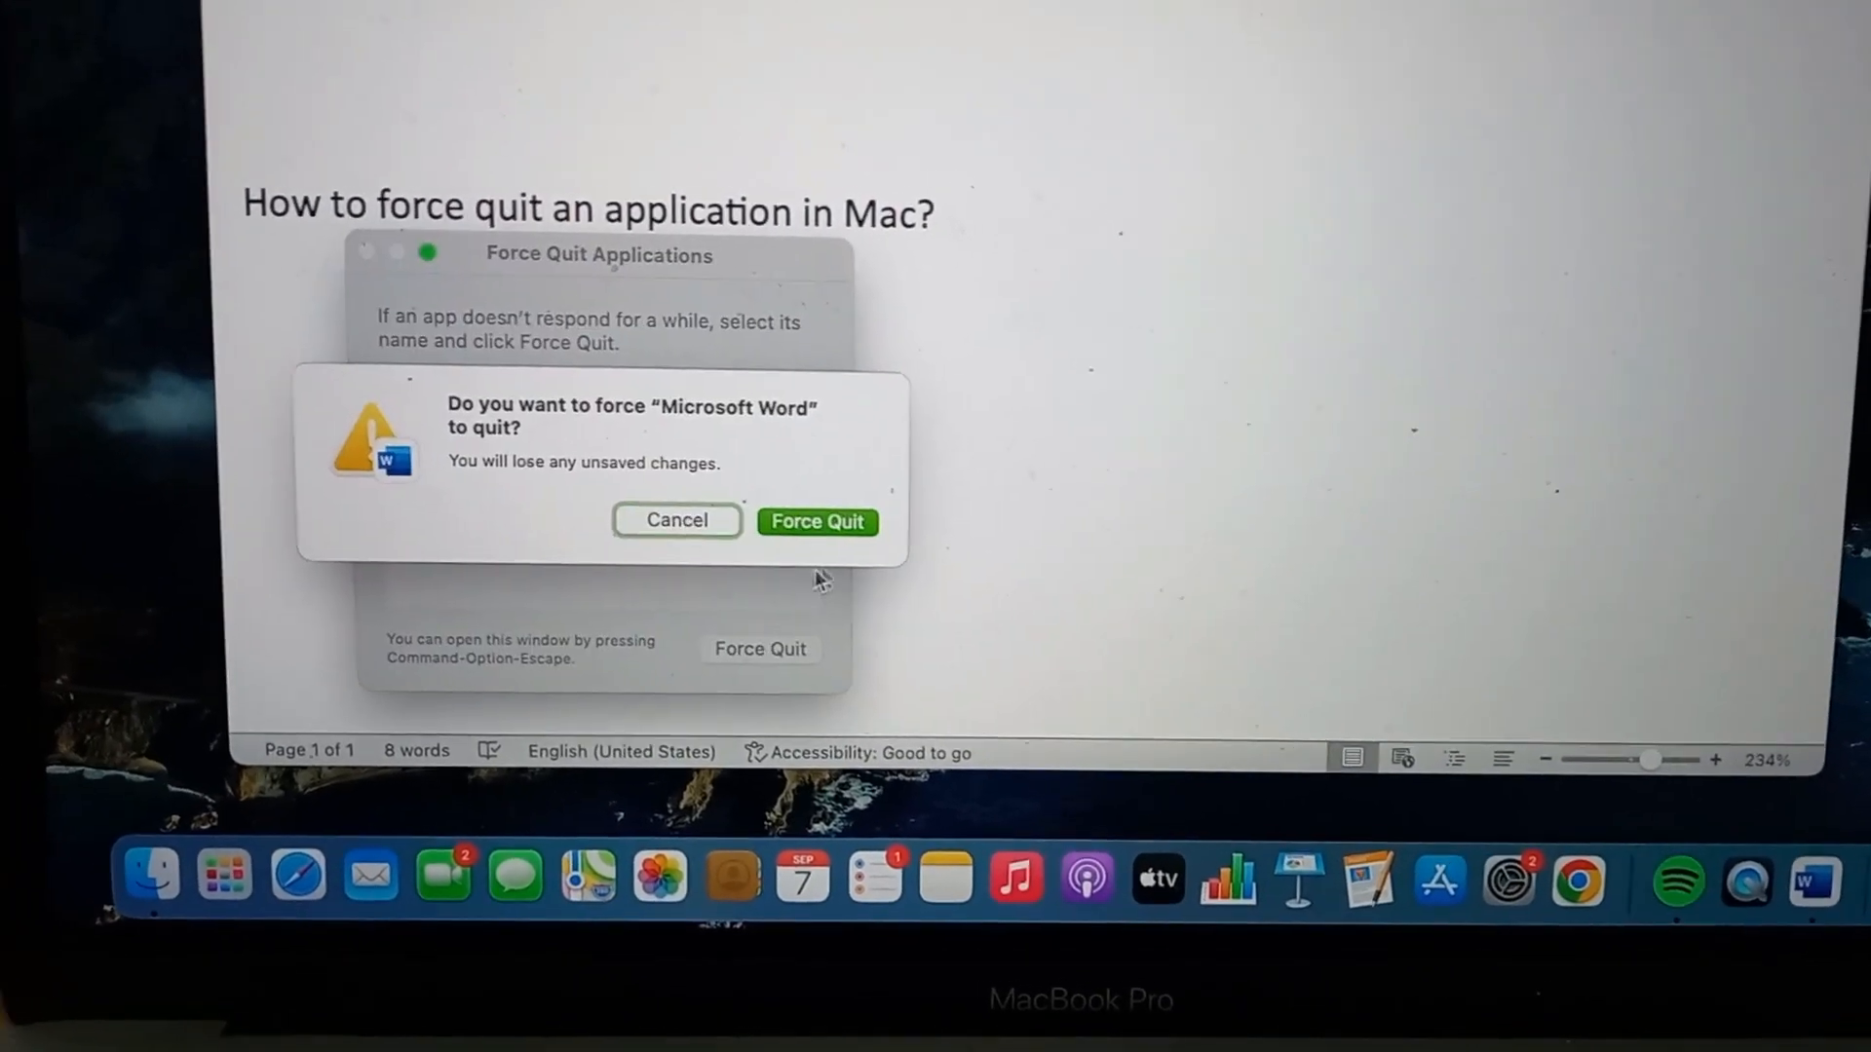
pyautogui.click(818, 521)
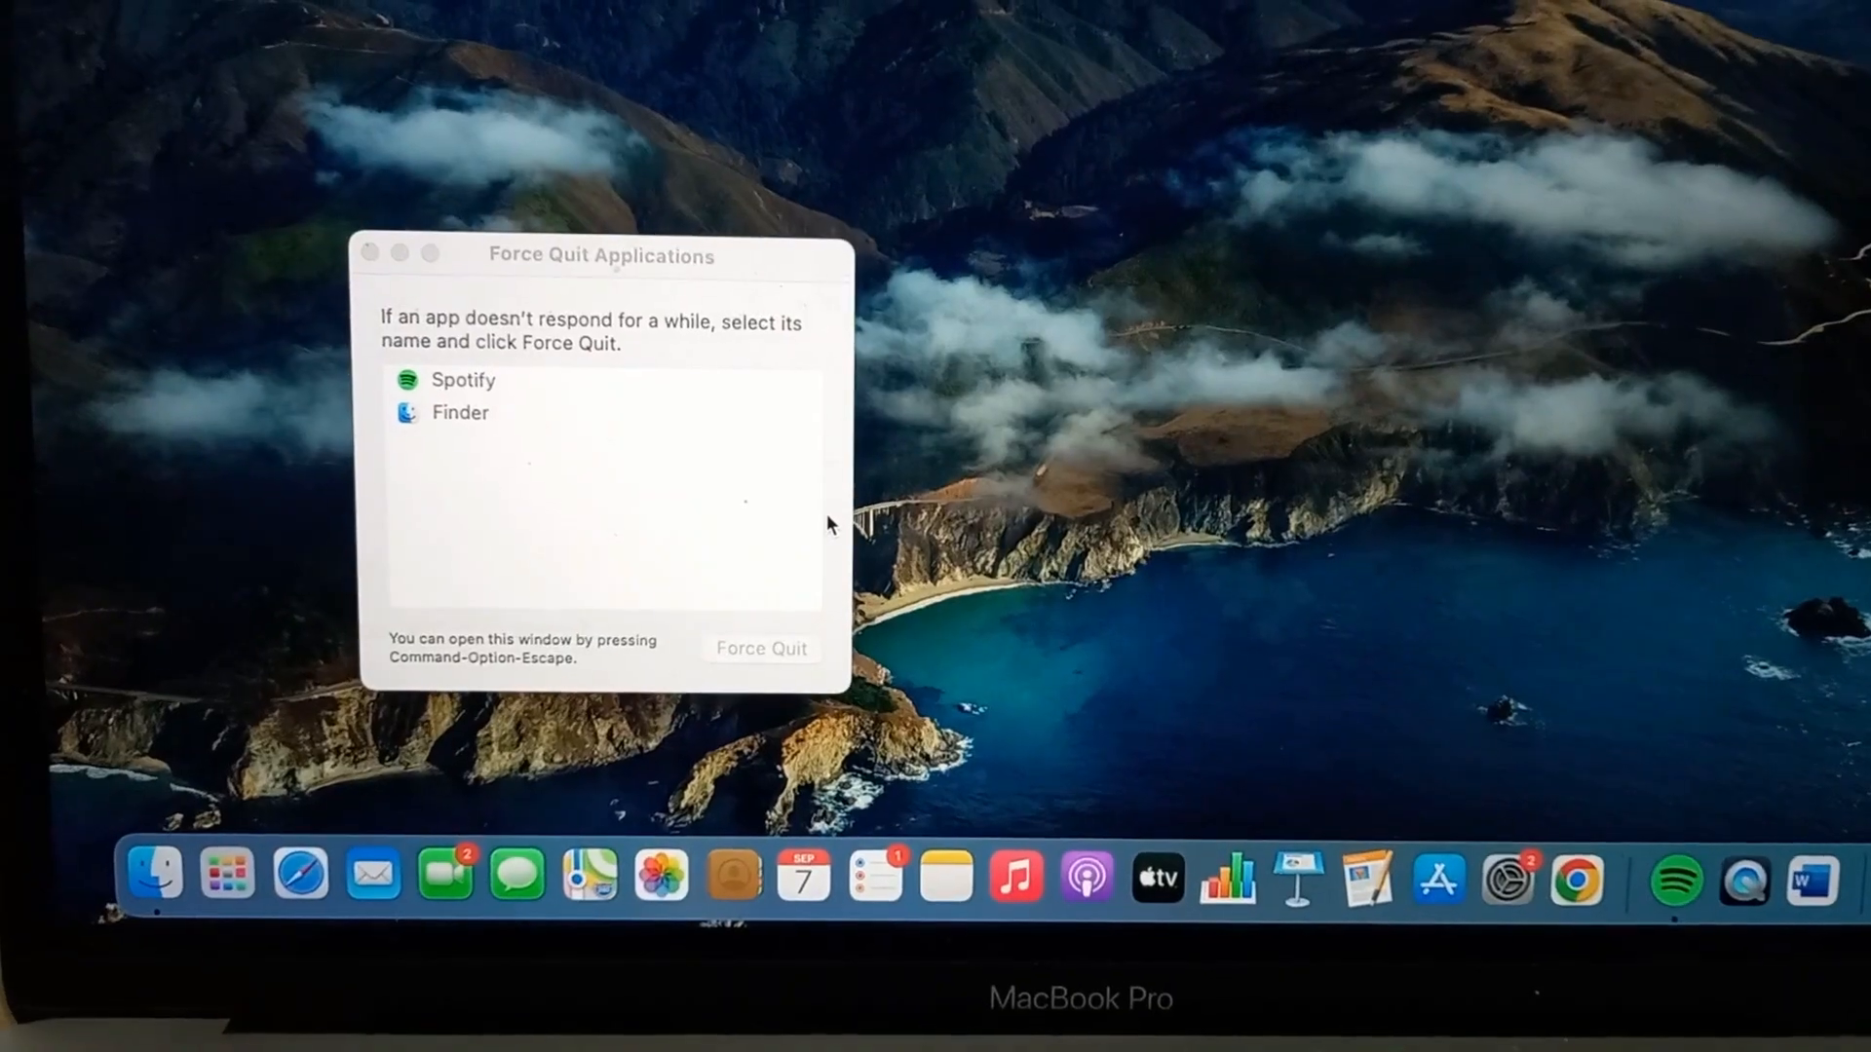